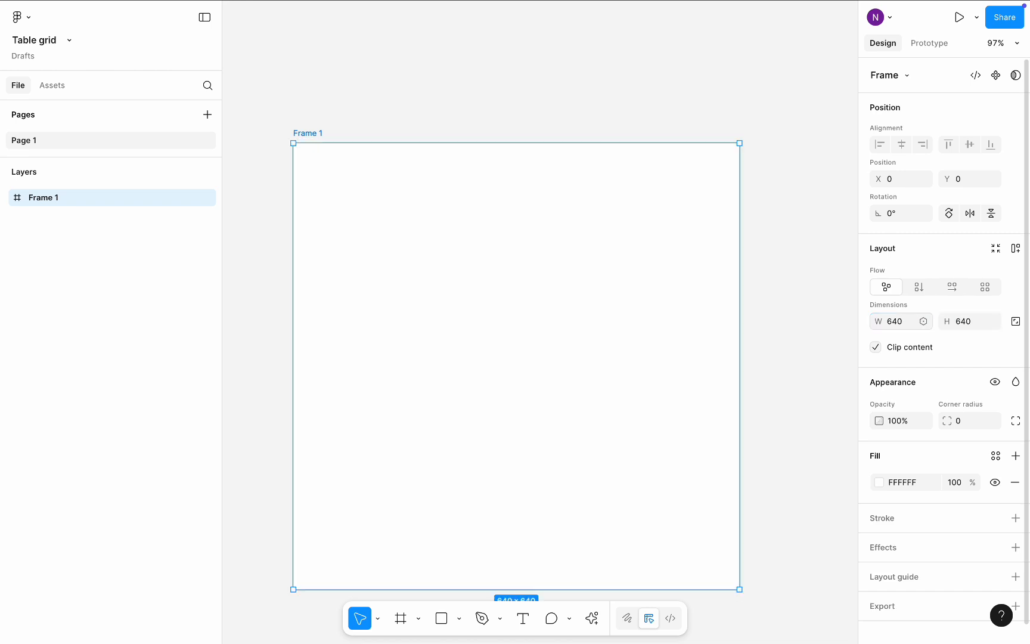
{"action": "mouse_move", "coordinate": [984, 286]}
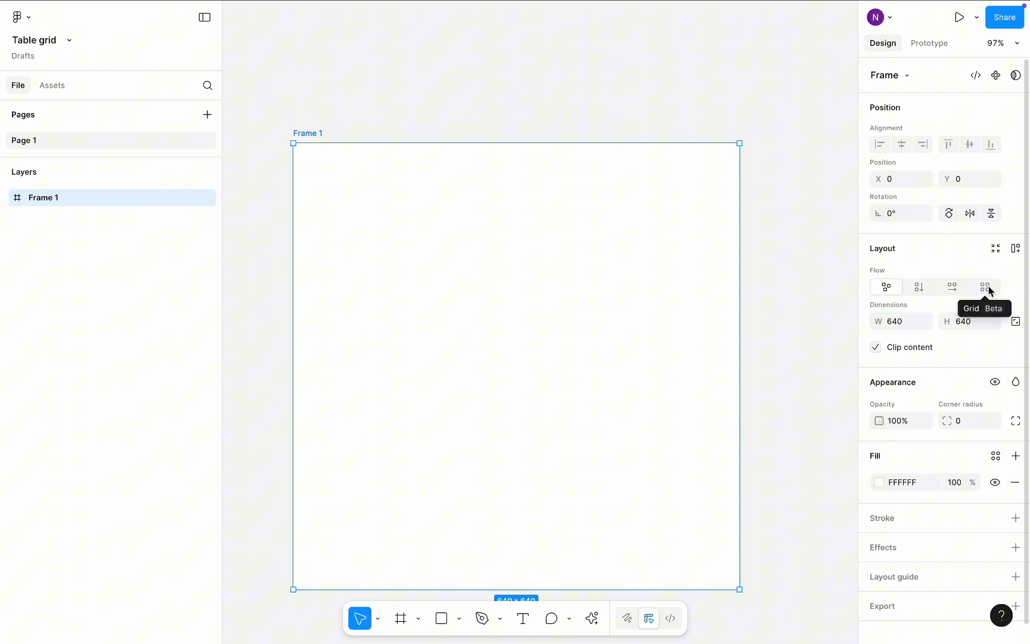
- Switch Frame 1 to a grid auto layout of 6 columns by 5 rows
{"action": "left_click", "coordinate": [982, 286]}
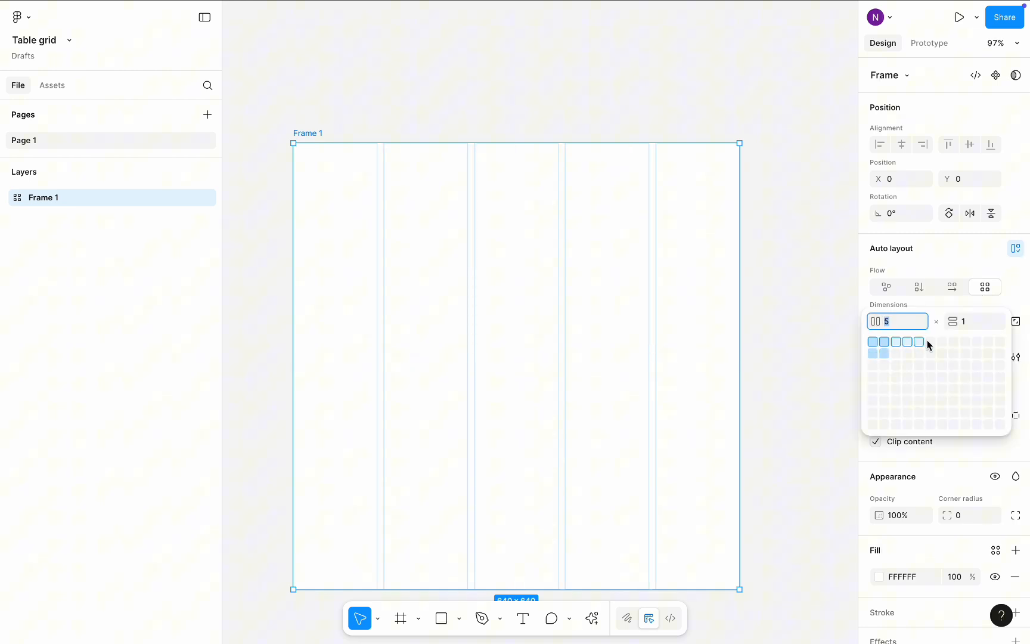
{"action": "left_click", "coordinate": [930, 388]}
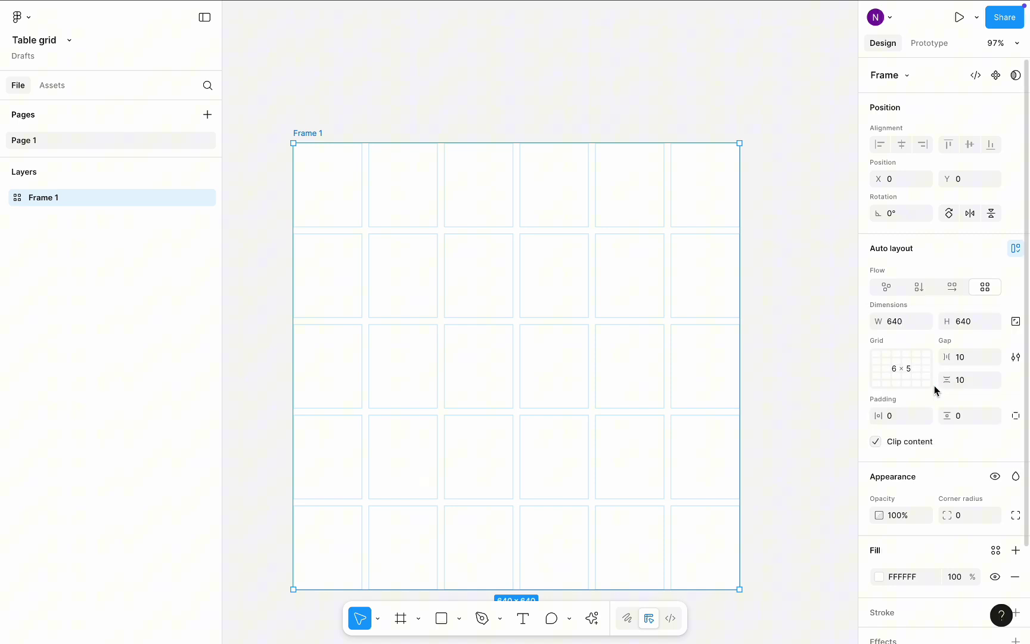
{"action": "mouse_move", "coordinate": [963, 356]}
{"action": "type", "text": "Table"}
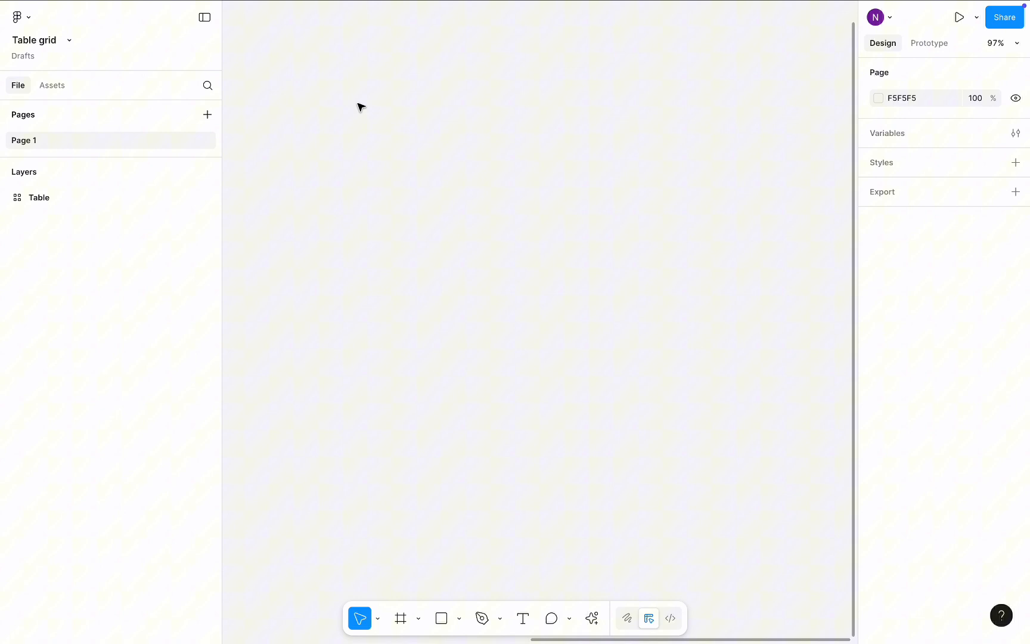
{"action": "mouse_move", "coordinate": [522, 617]}
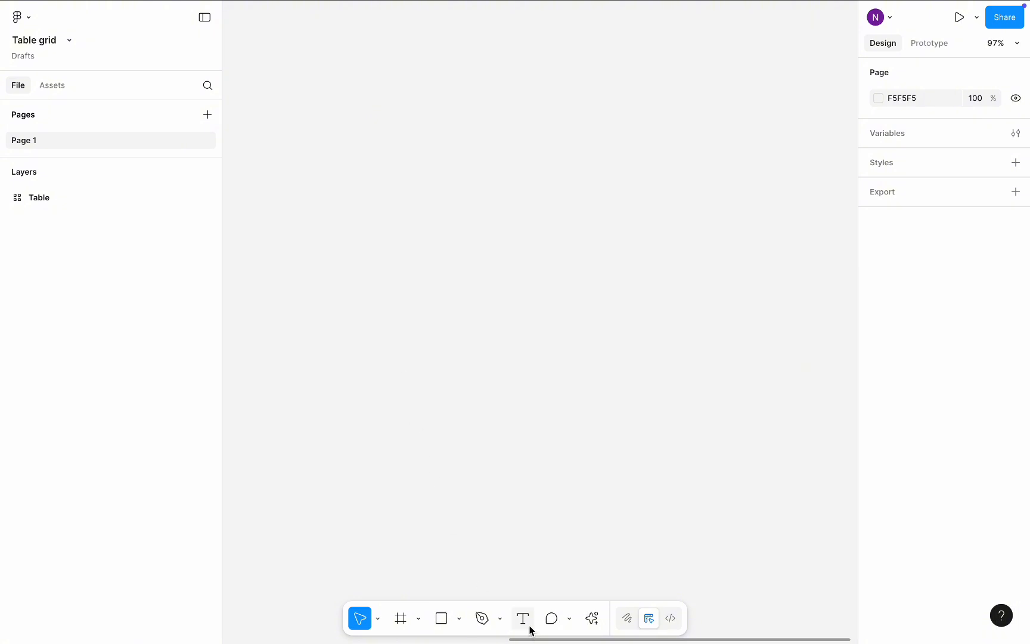
- Add a 'Header' text label and wrap it in an auto layout frame
{"action": "left_click", "coordinate": [522, 618]}
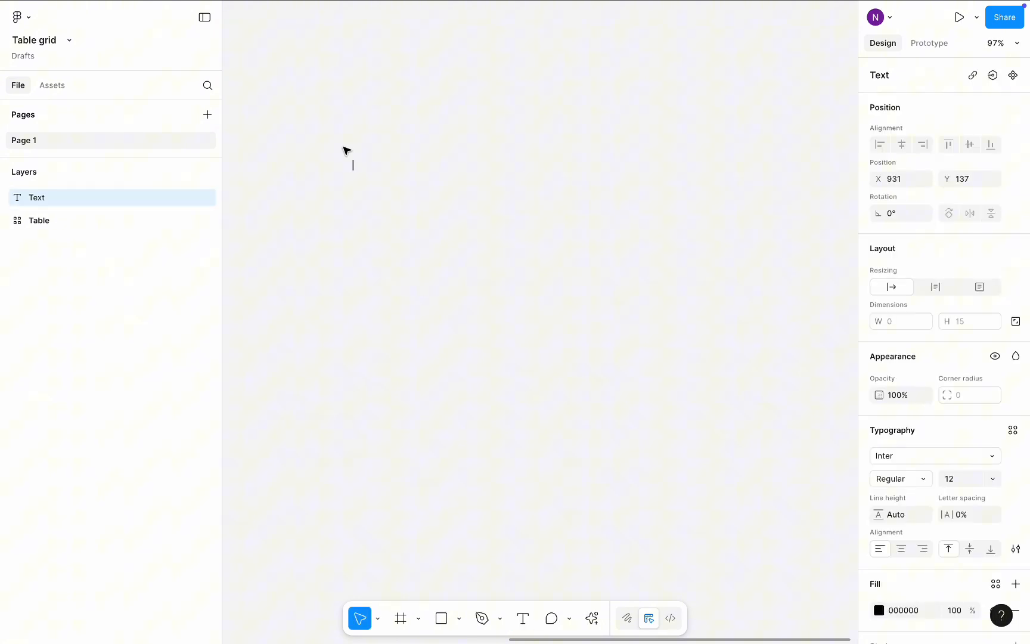
{"action": "type", "text": "Header"}
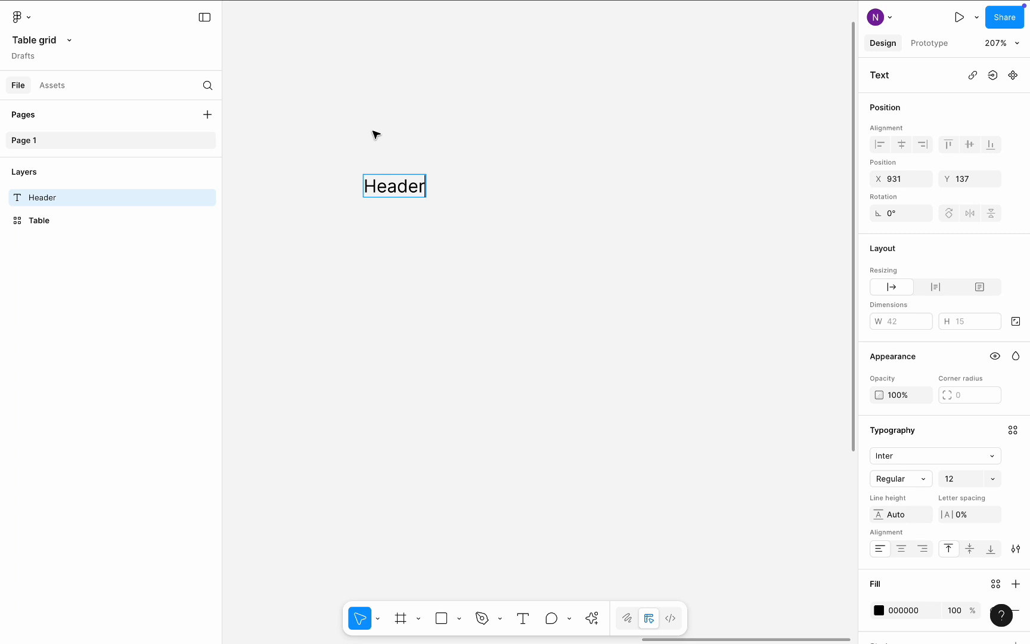
{"action": "right_click", "coordinate": [395, 186]}
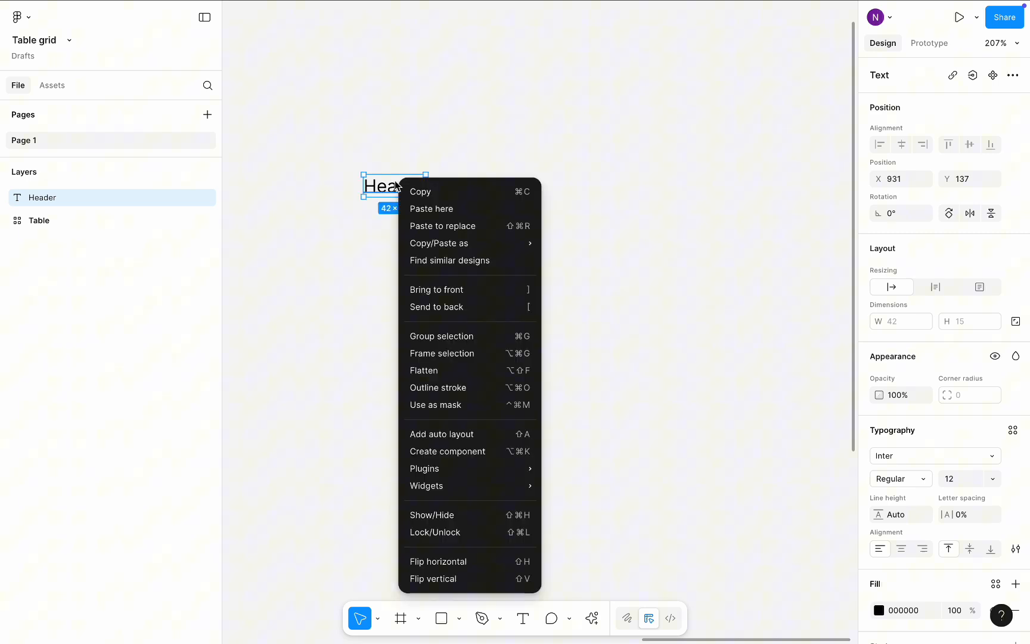
{"action": "left_click", "coordinate": [441, 434]}
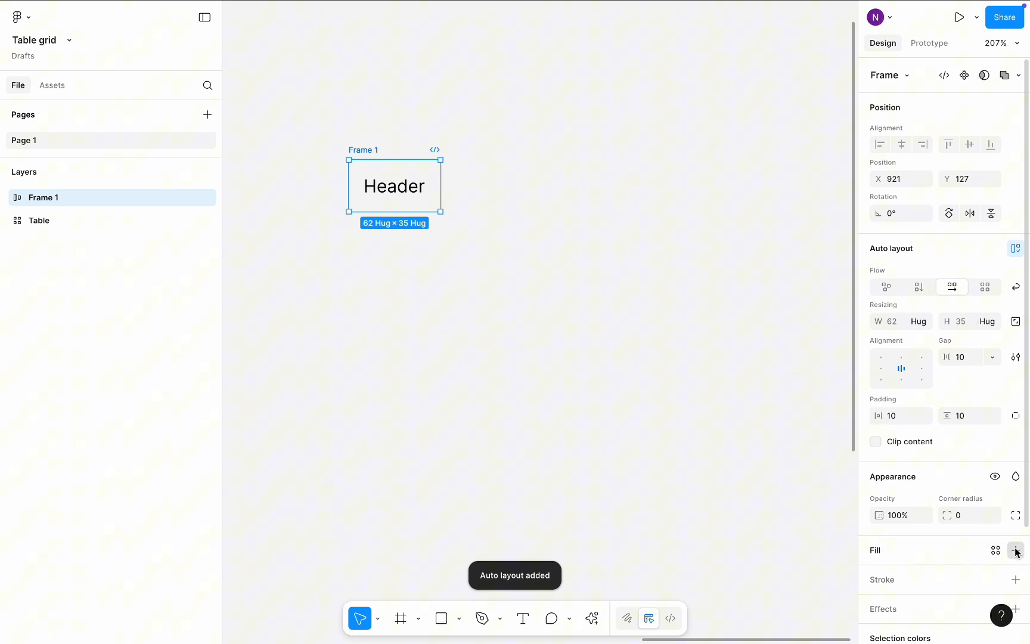
- Give the header frame a black fill with white text and make it a 'Header' component
{"action": "left_click", "coordinate": [1014, 550]}
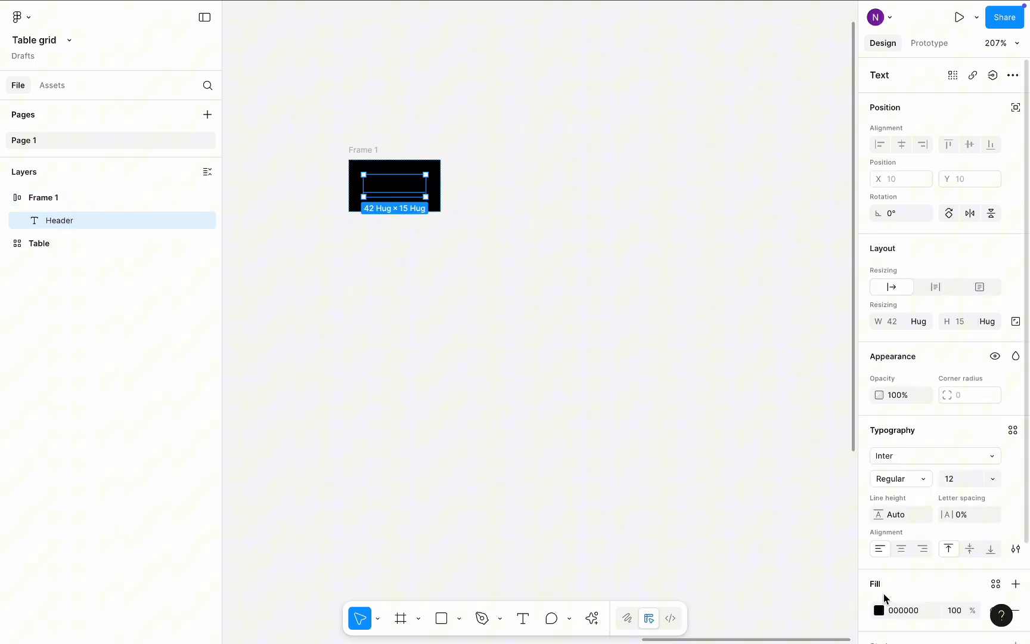
{"action": "left_click", "coordinate": [878, 609]}
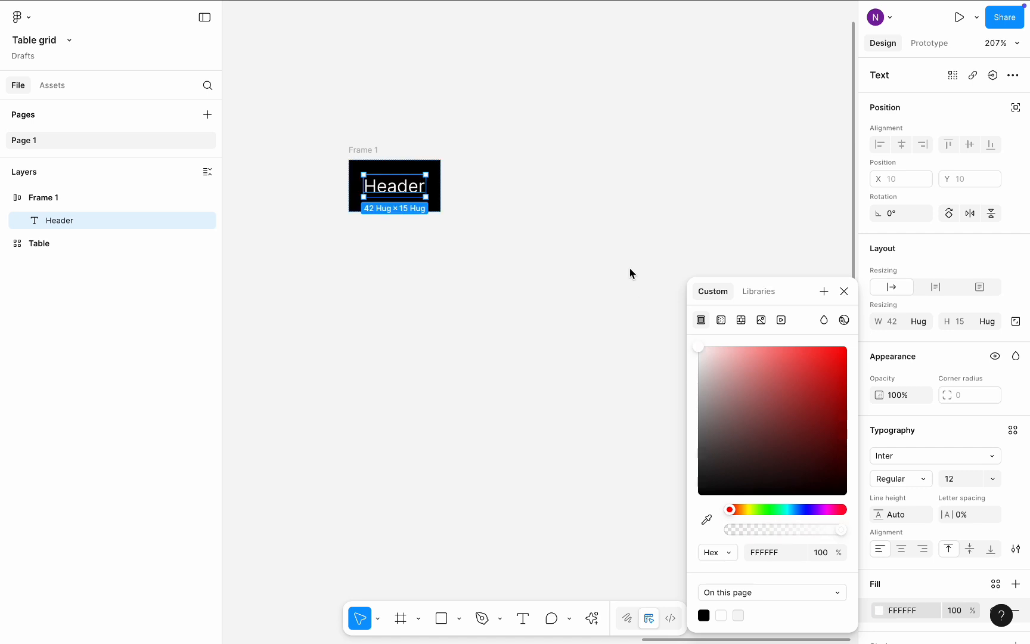
{"action": "left_click", "coordinate": [43, 197]}
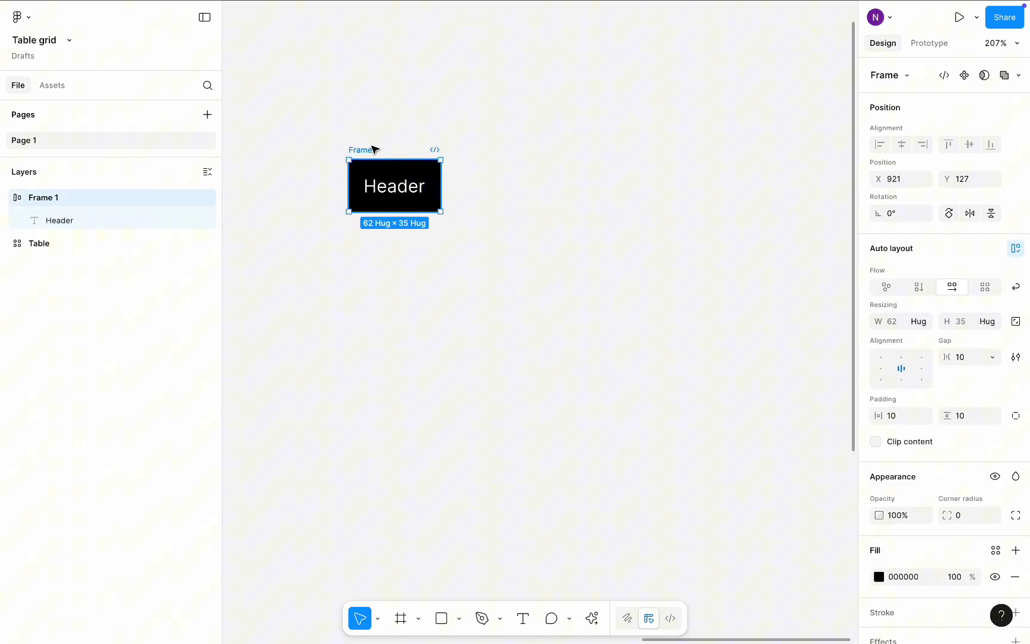
{"action": "right_click", "coordinate": [394, 185]}
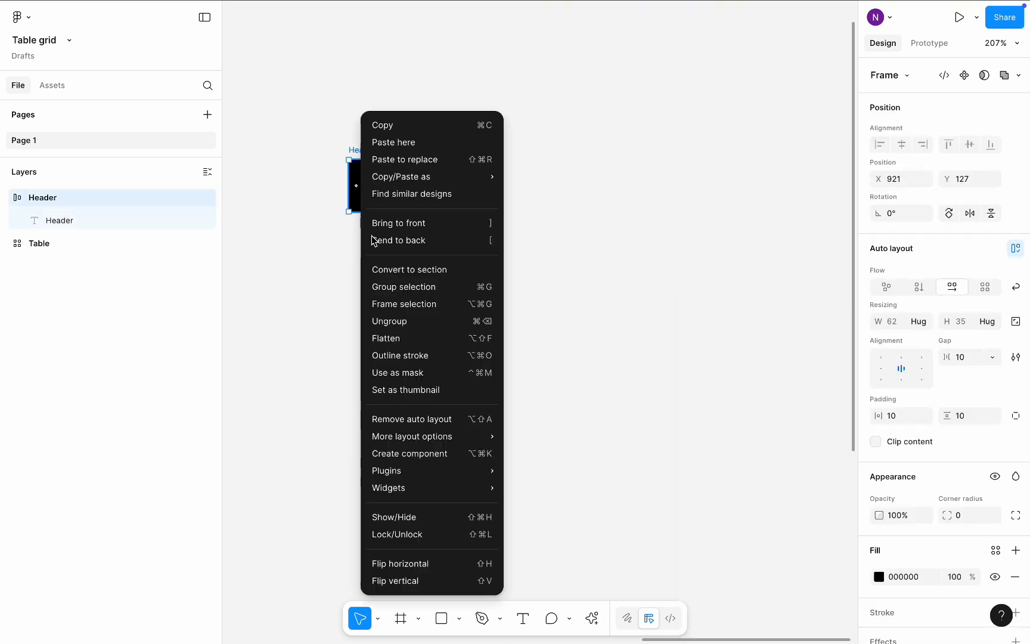
{"action": "left_click", "coordinate": [409, 453]}
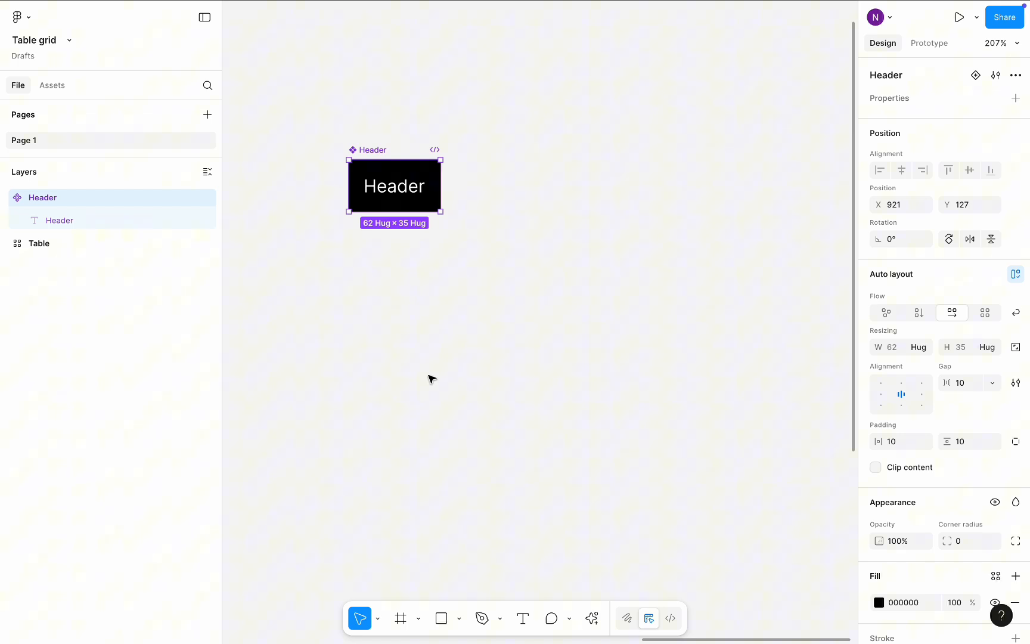
{"action": "mouse_move", "coordinate": [369, 150]}
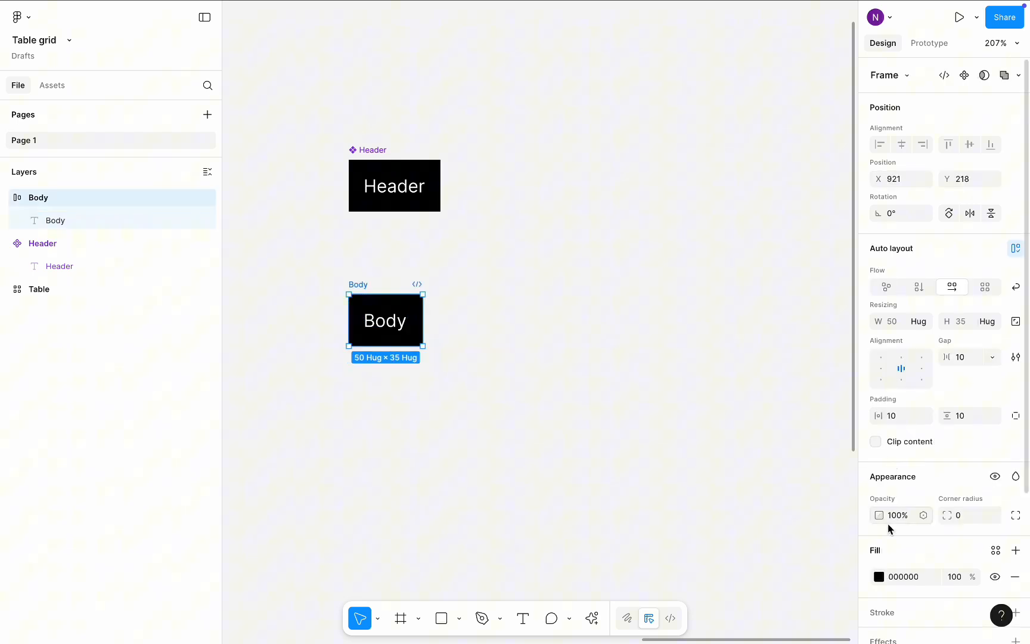
- Make the Body cell white, 62 px wide, and convert it into a 'Body' component
{"action": "left_click", "coordinate": [878, 575]}
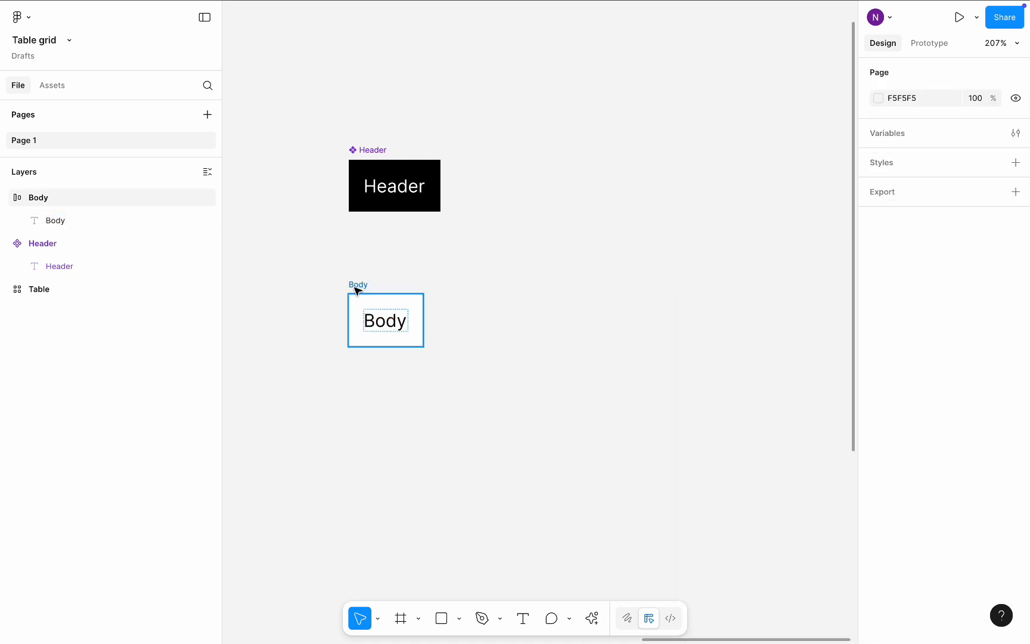
{"action": "left_click", "coordinate": [384, 319]}
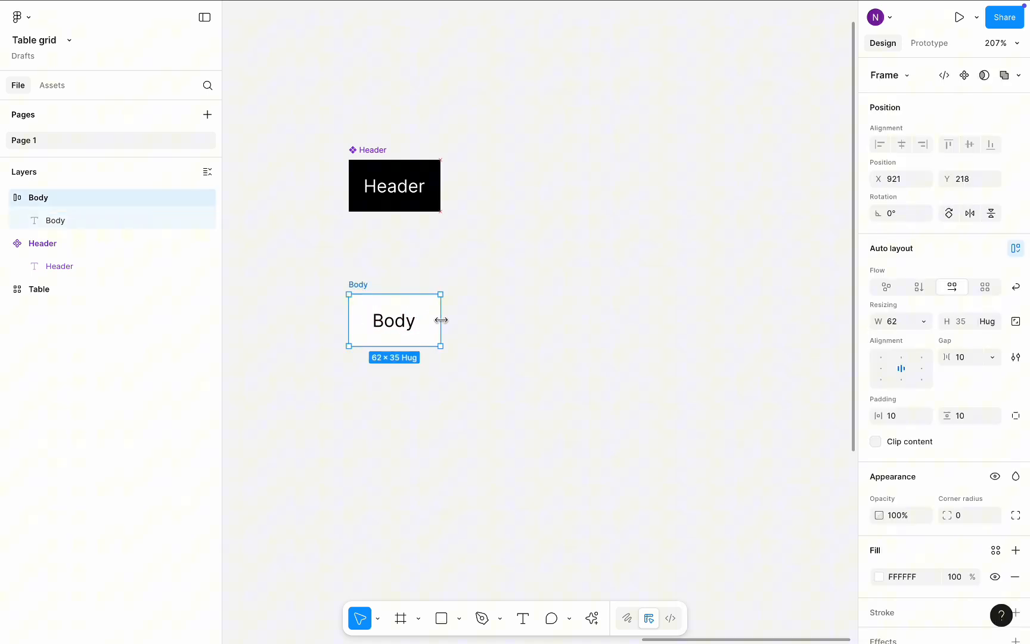
{"action": "mouse_move", "coordinate": [776, 365]}
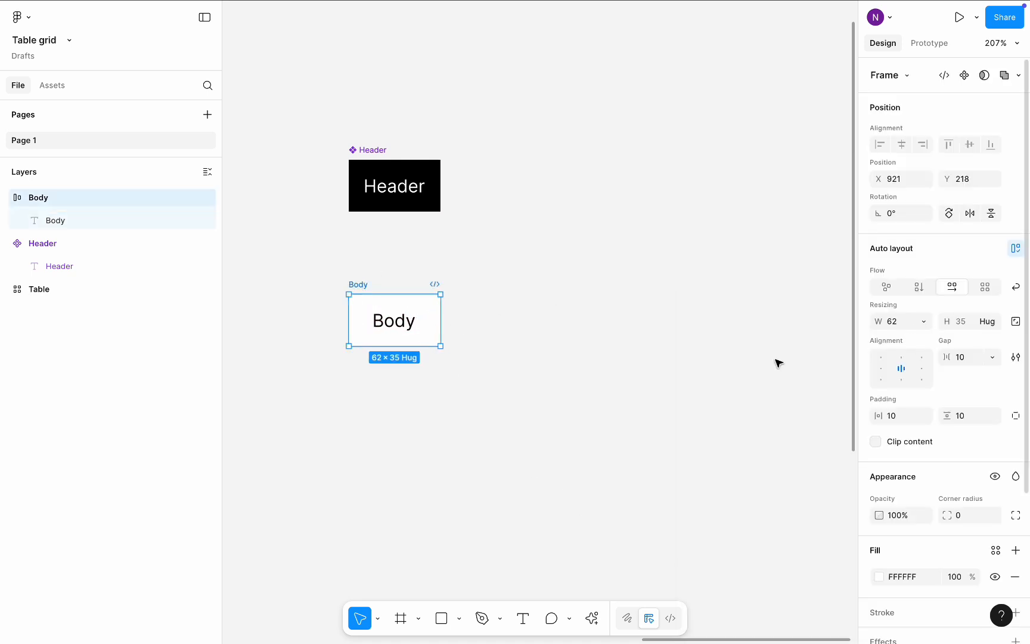
{"action": "left_click", "coordinate": [42, 243]}
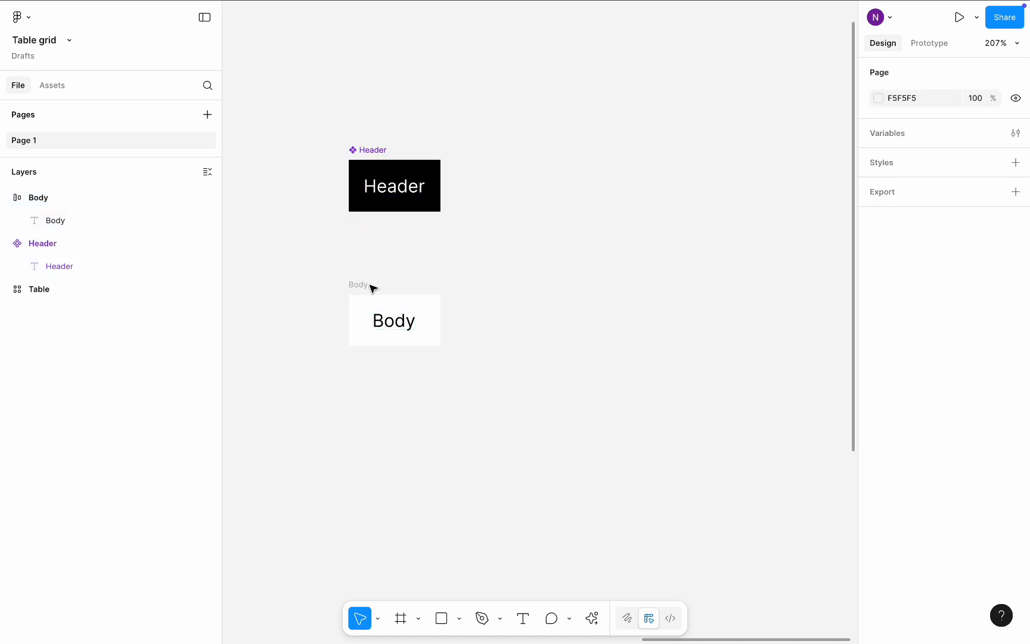
{"action": "right_click", "coordinate": [394, 320]}
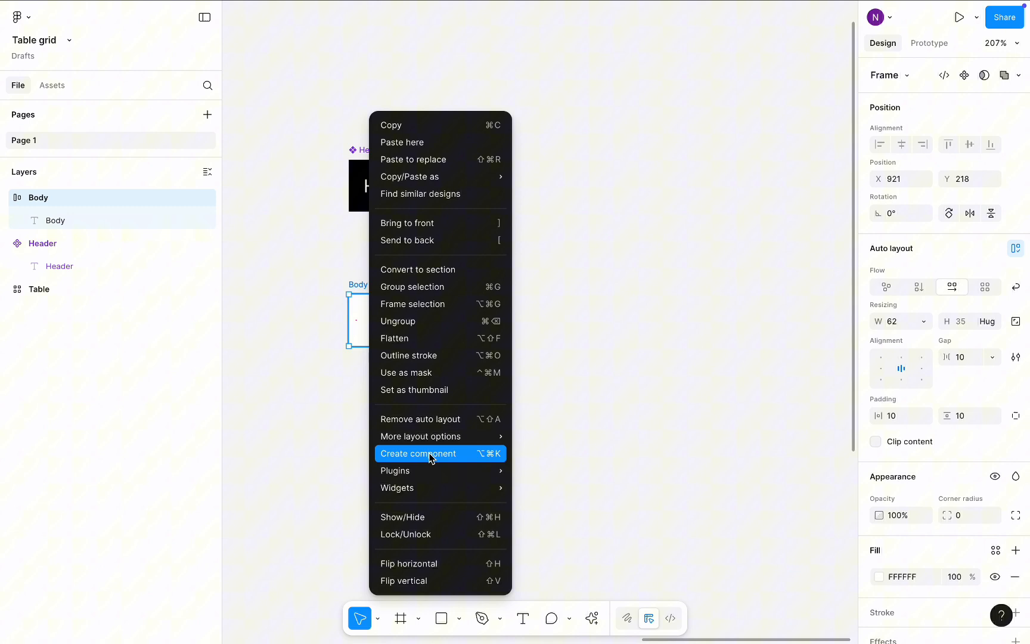
{"action": "left_click", "coordinate": [419, 453]}
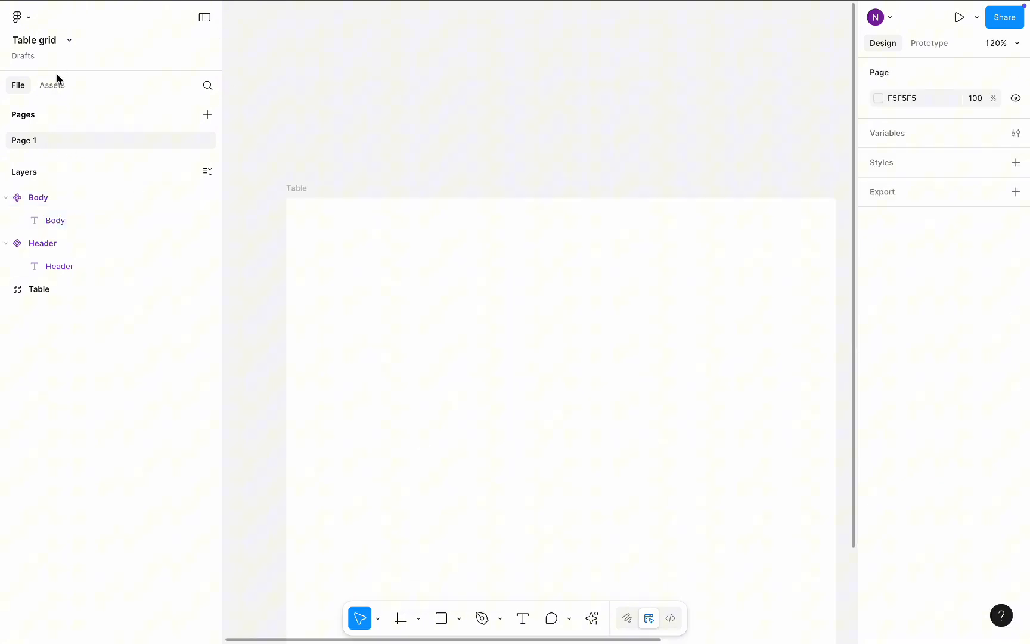
- Show the Assets panel with the Header and Body components created in this file
{"action": "left_click", "coordinate": [51, 85]}
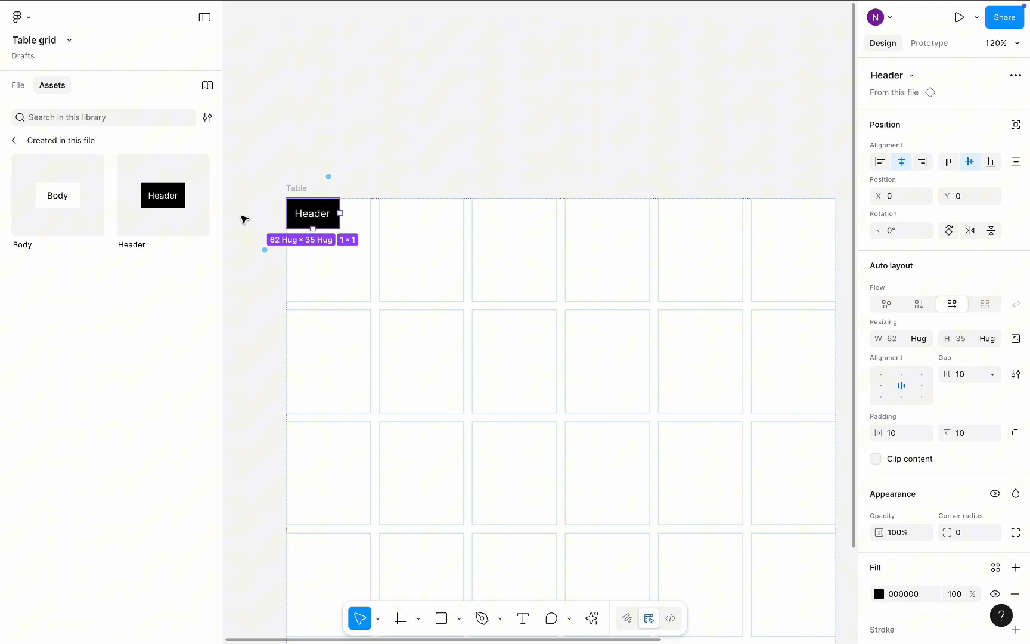
{"action": "mouse_move", "coordinate": [83, 207]}
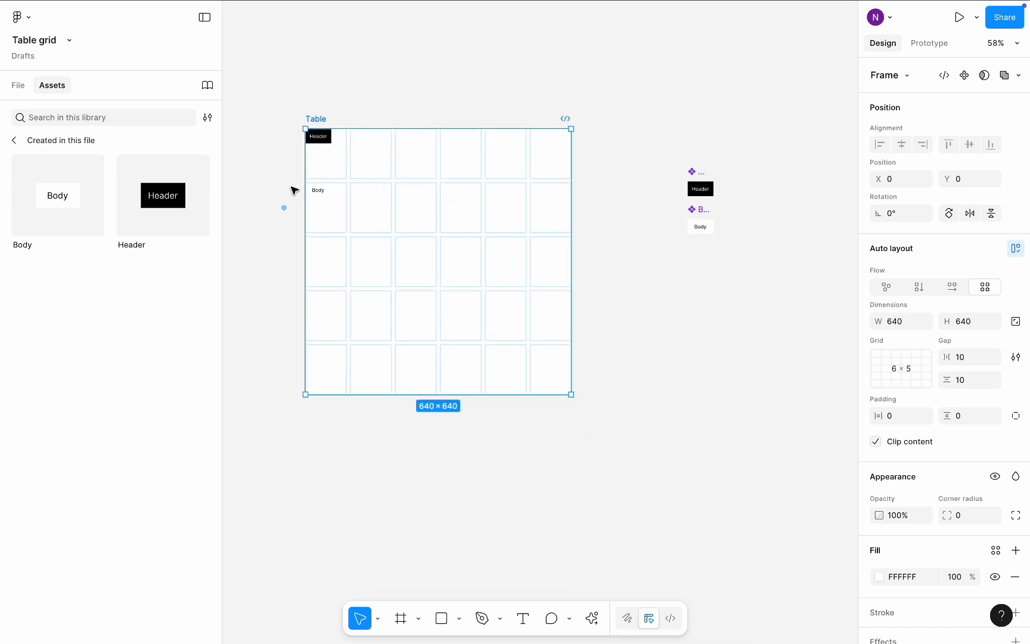
{"action": "mouse_move", "coordinate": [420, 396]}
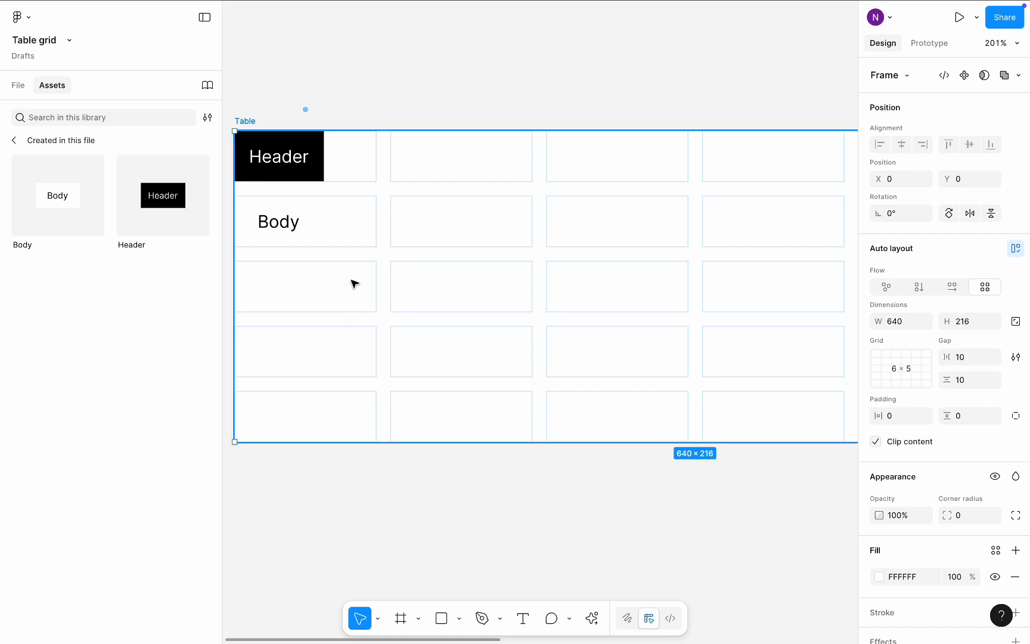
- Set the Body cell's width to Fill and the table's horizontal gap to 0
{"action": "left_click", "coordinate": [294, 156]}
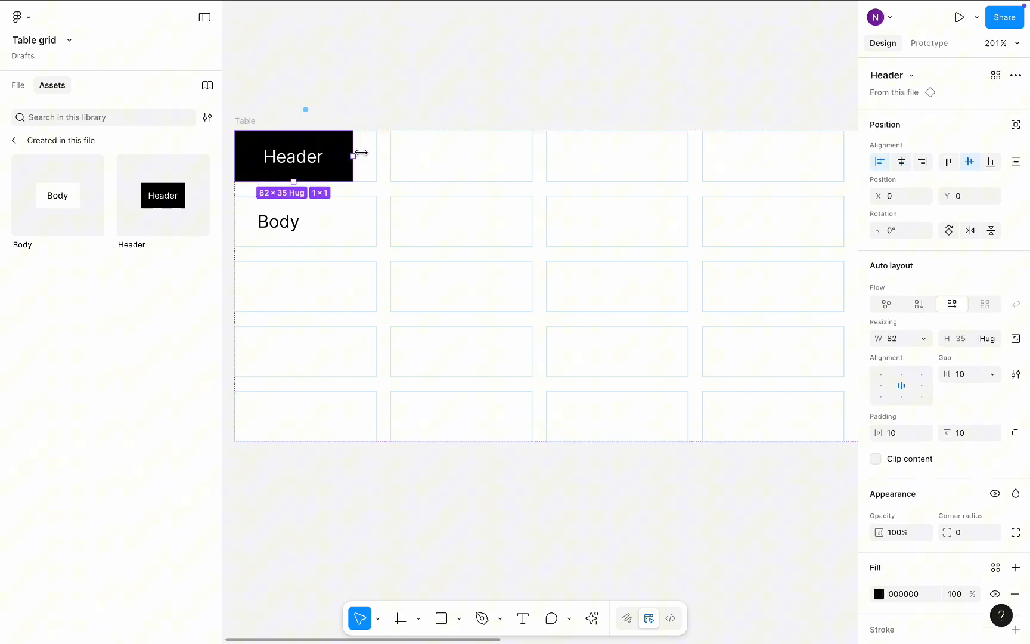
{"action": "left_click", "coordinate": [278, 220]}
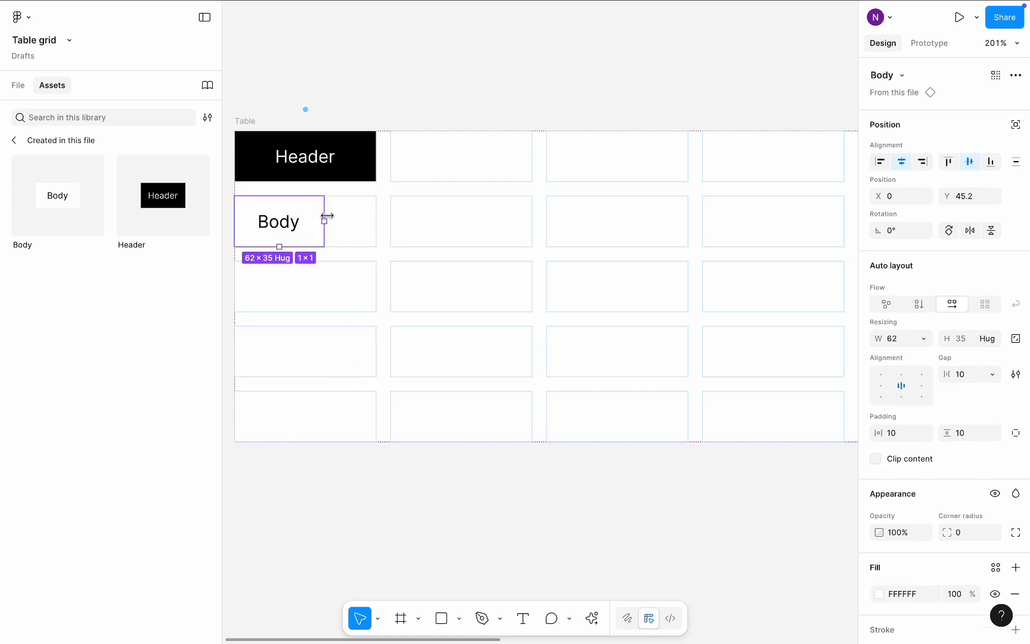
{"action": "left_click", "coordinate": [245, 121]}
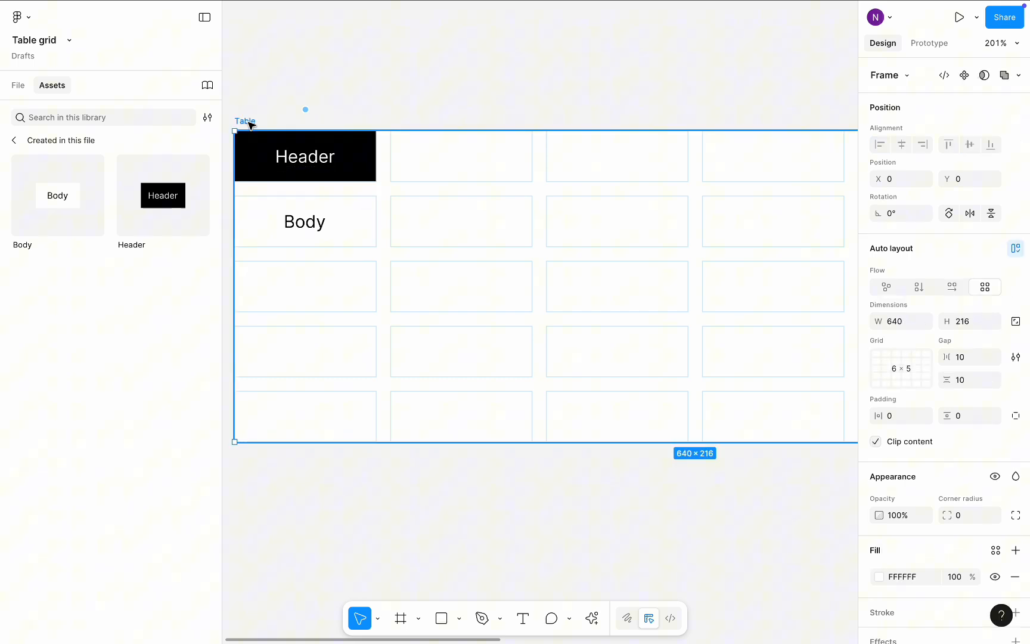
{"action": "left_click", "coordinate": [17, 85]}
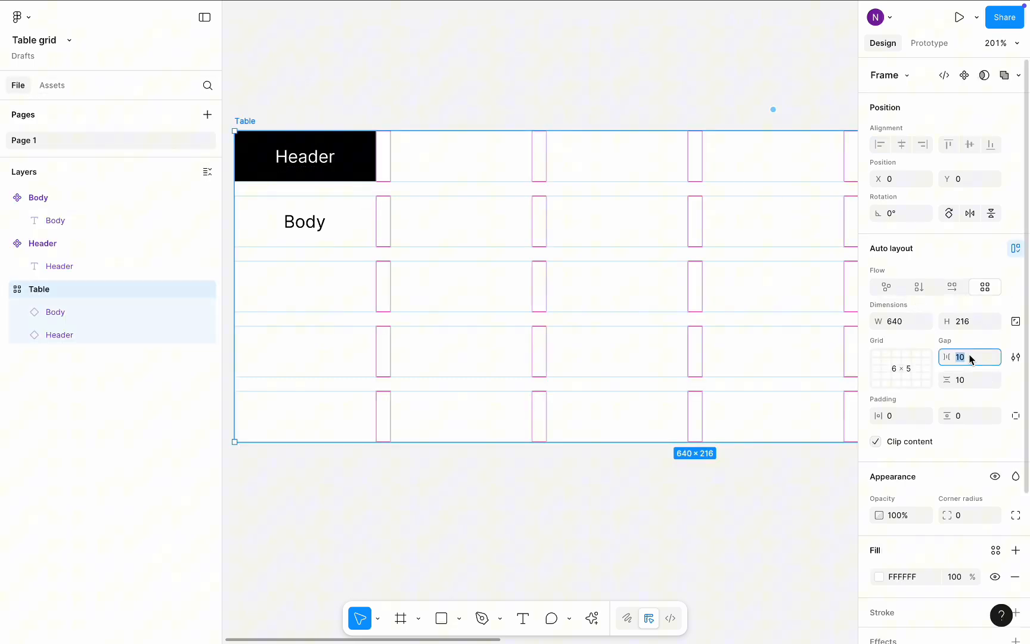
{"action": "mouse_move", "coordinate": [969, 356]}
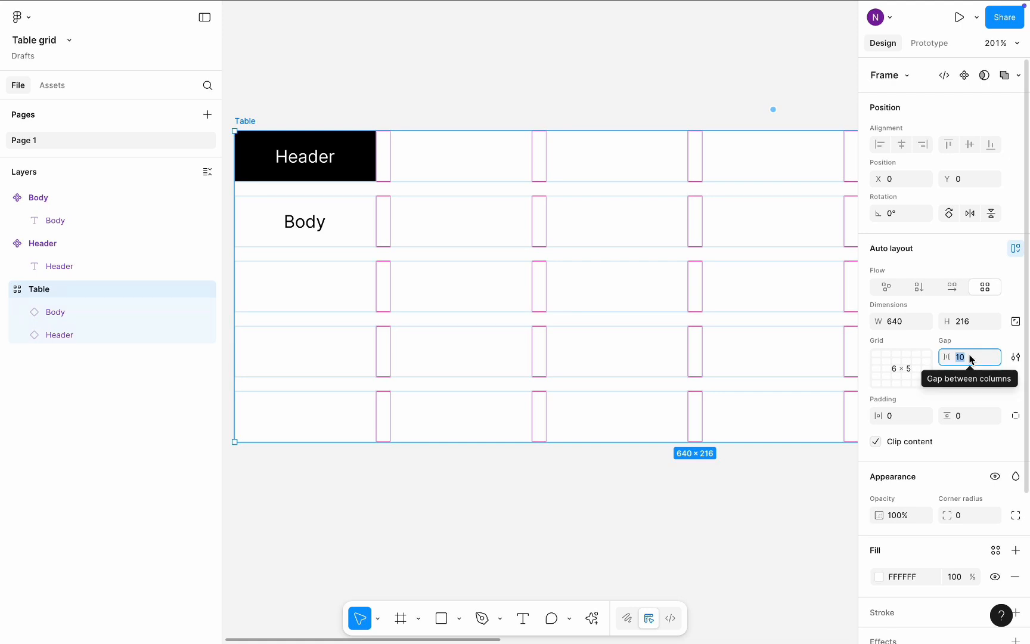
{"action": "type", "text": "0"}
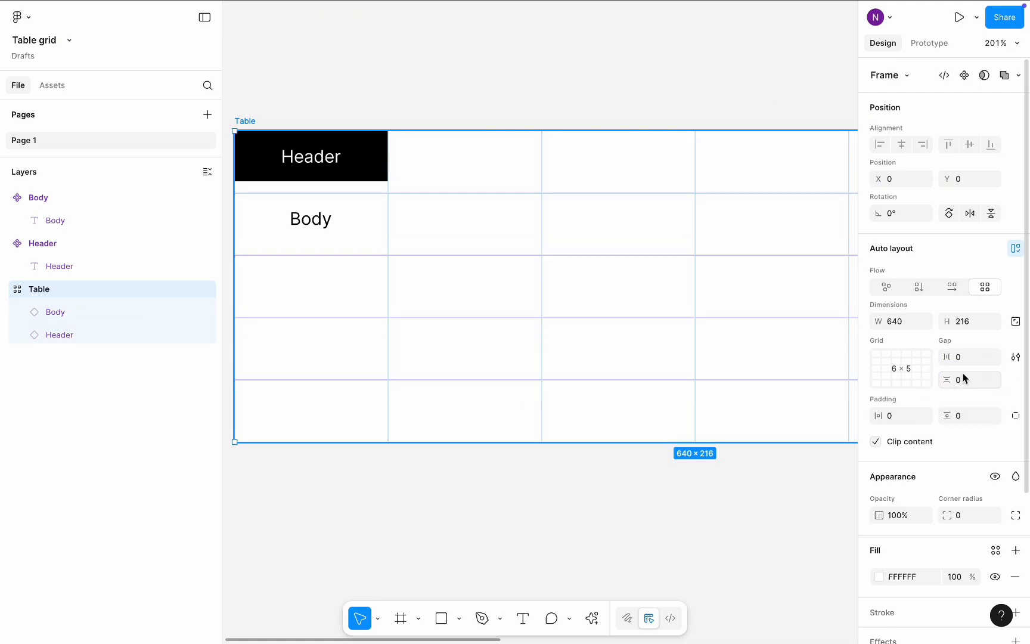
{"action": "mouse_move", "coordinate": [378, 467]}
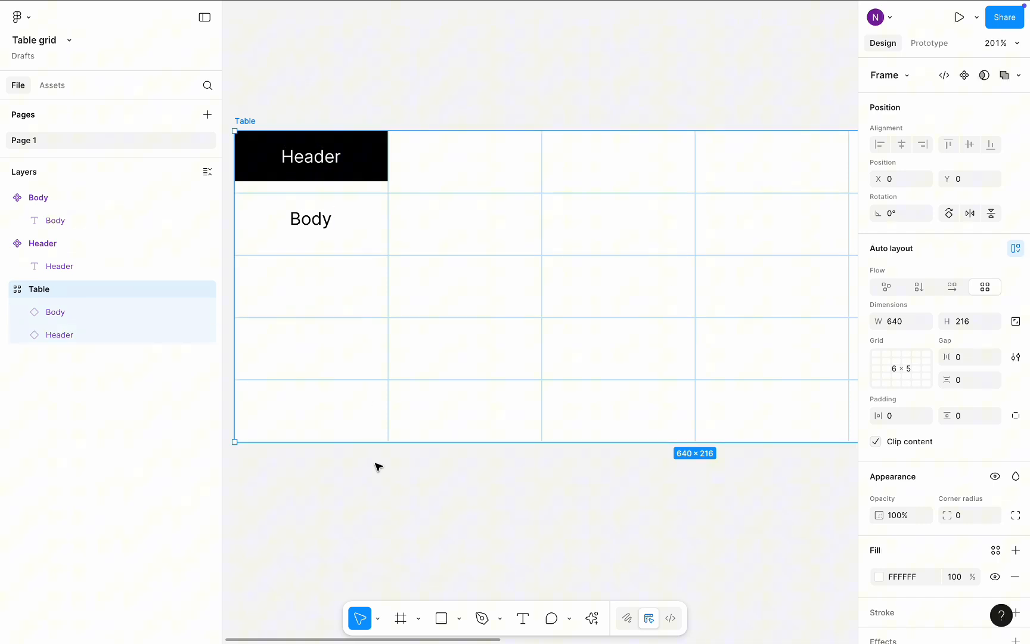
{"action": "mouse_move", "coordinate": [374, 429]}
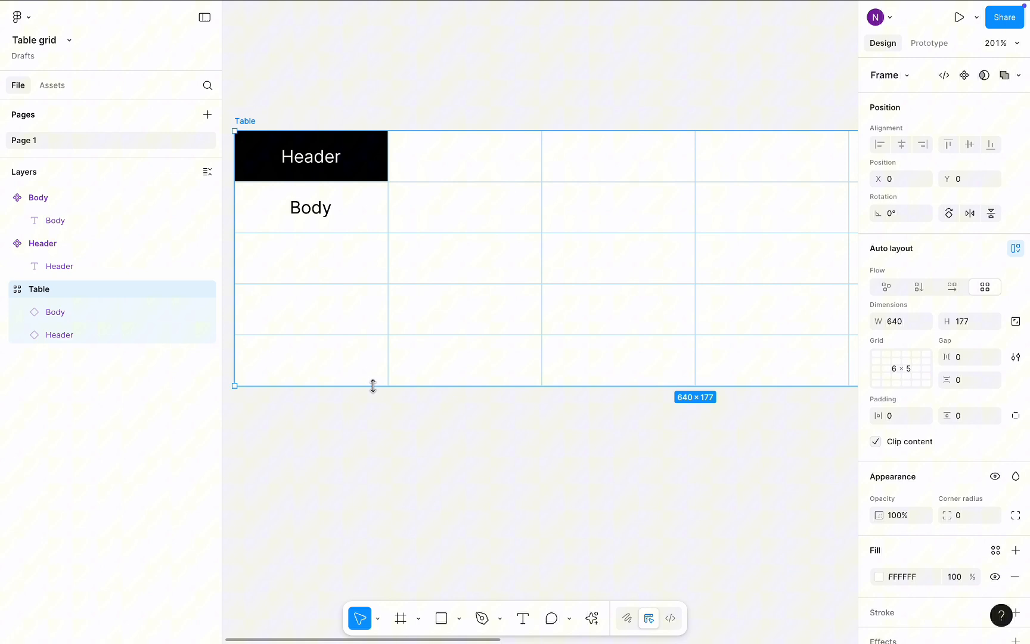
- Select the Header cell in the table ready to duplicate it
{"action": "left_click", "coordinate": [311, 156]}
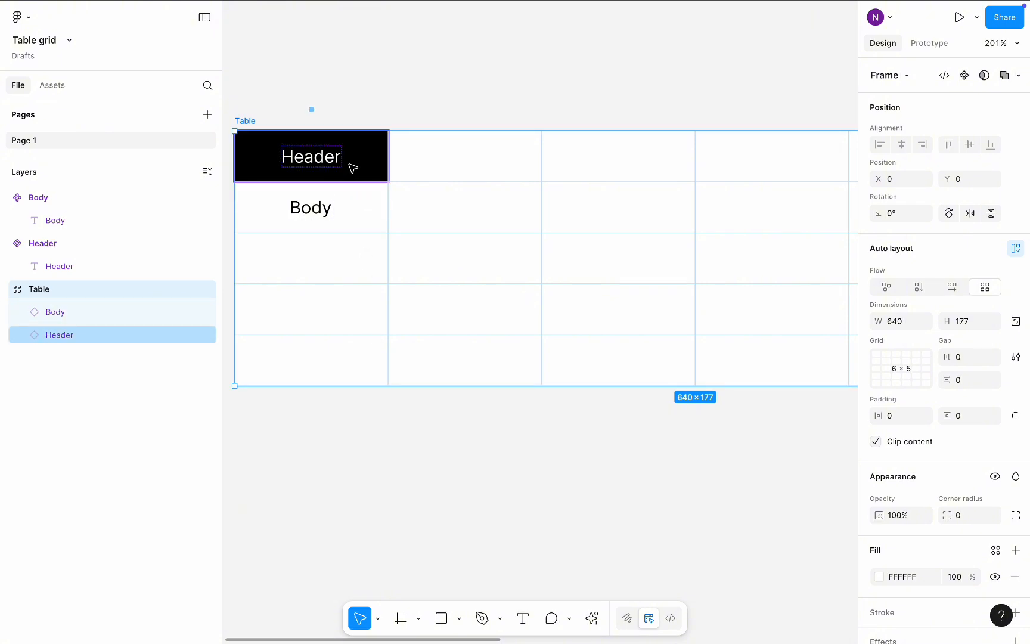
- Paste Header cells across the top row and Body cells into the rows below, then select all headers
{"action": "left_click", "coordinate": [311, 156]}
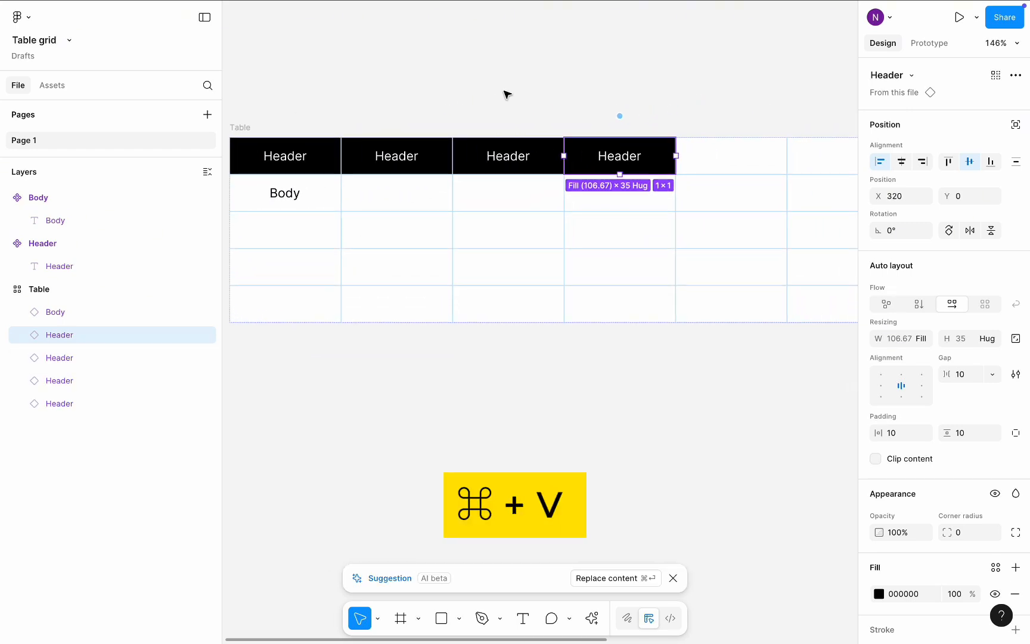
{"action": "key", "text": "cmd+v"}
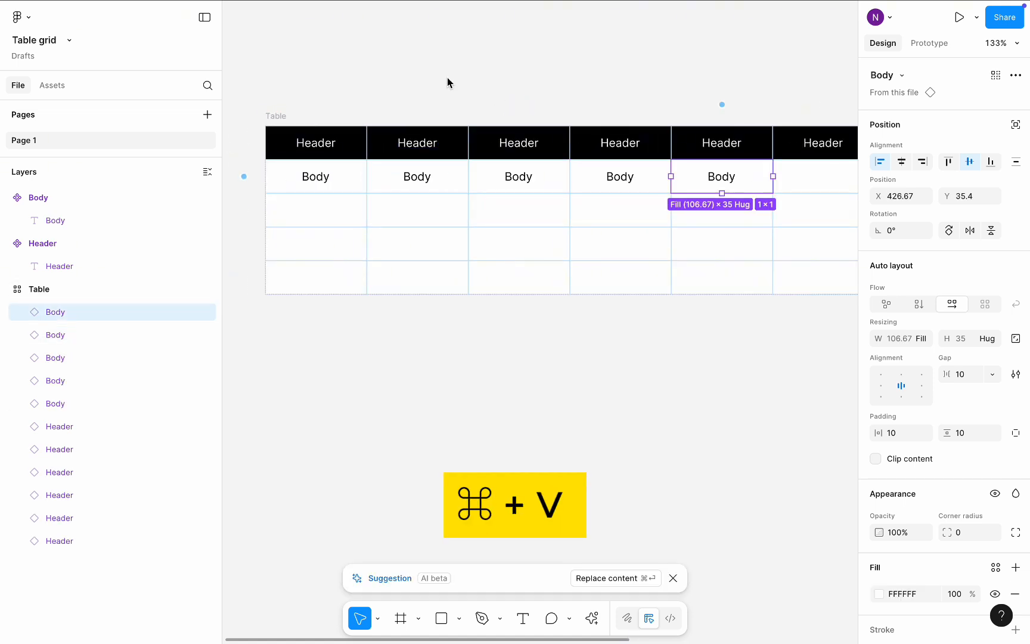
{"action": "key", "text": "cmd+v"}
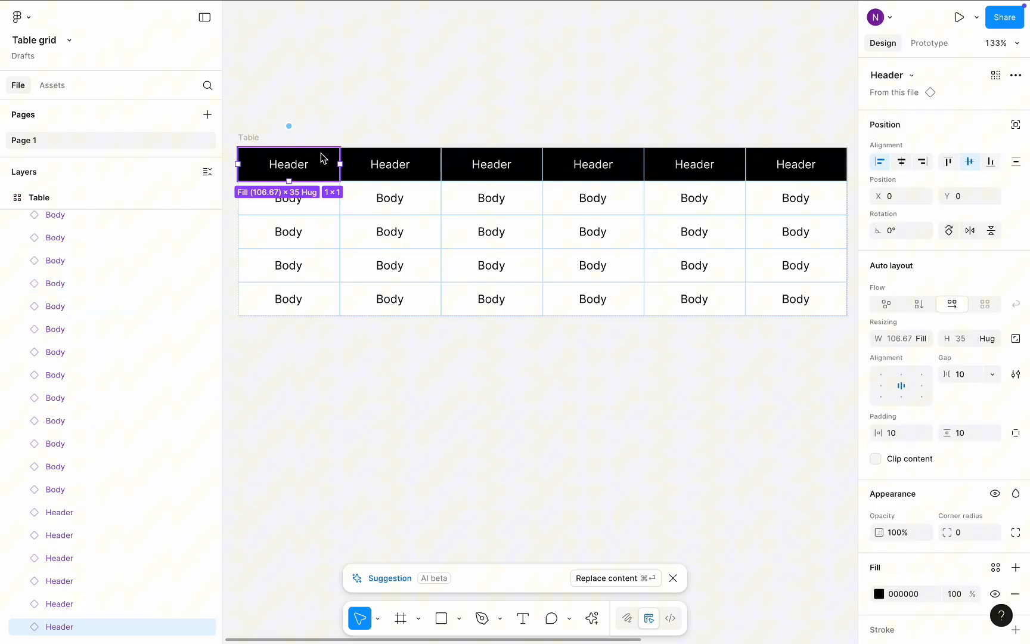
{"action": "left_click", "coordinate": [694, 164]}
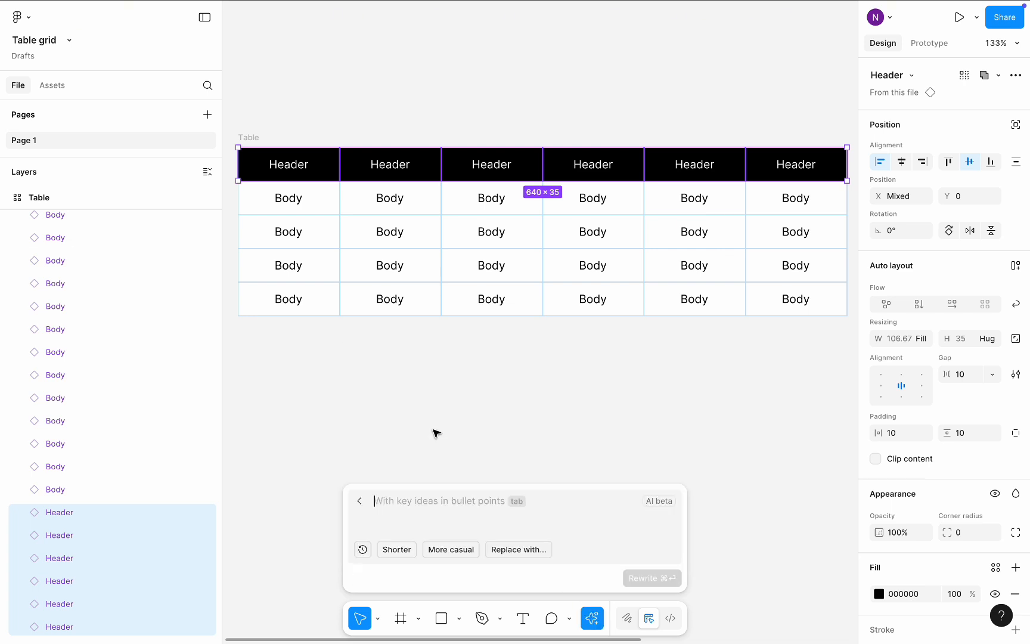
- Run the AI rewrite 'change to attributes of employee' on the six header cells
{"action": "type", "text": "change to at"}
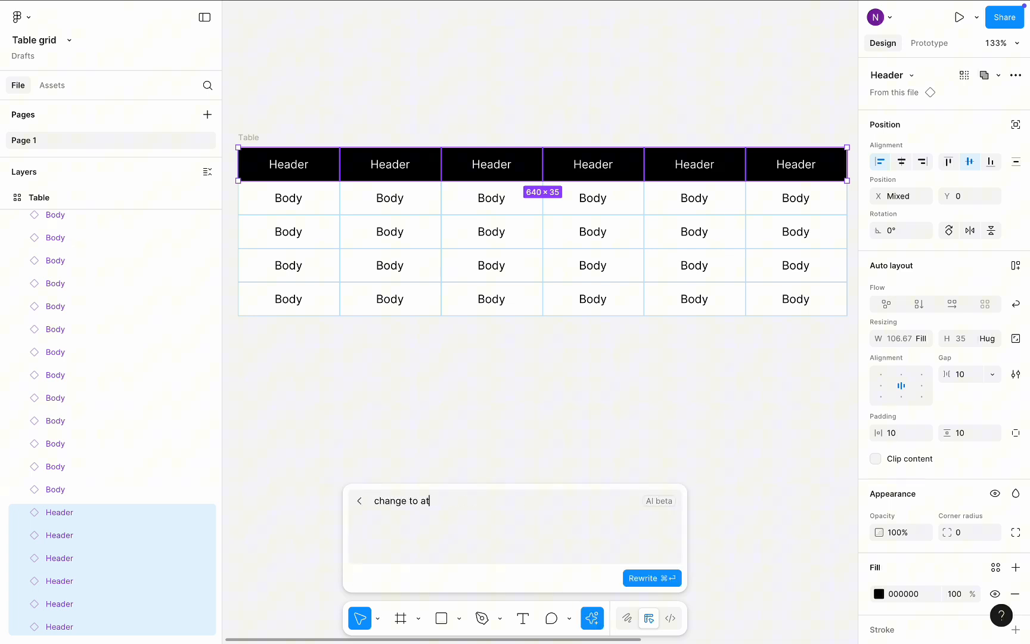
{"action": "type", "text": "tributes of"}
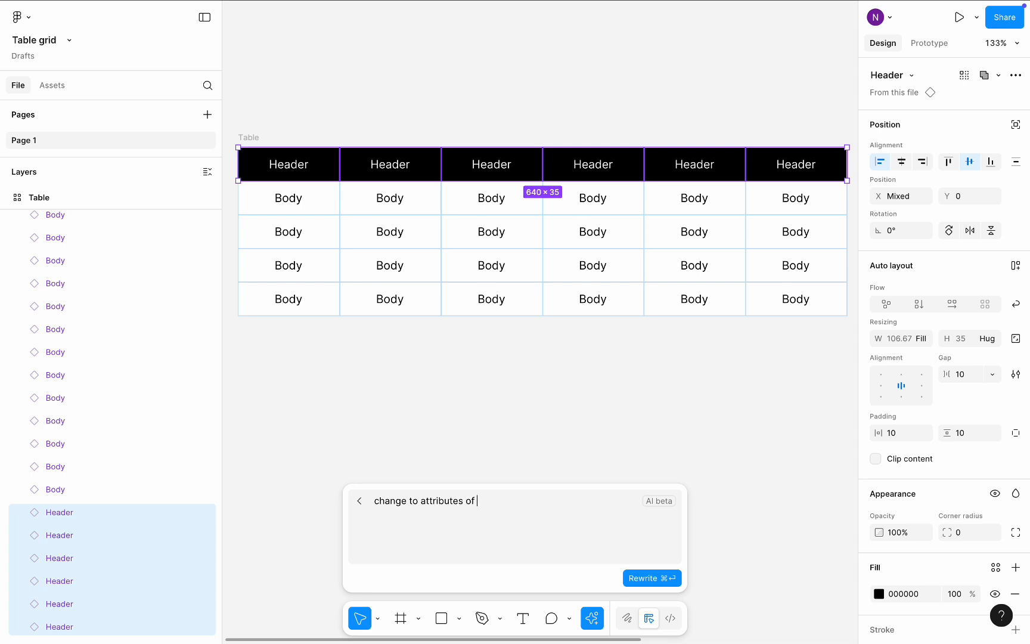
{"action": "type", "text": "employee"}
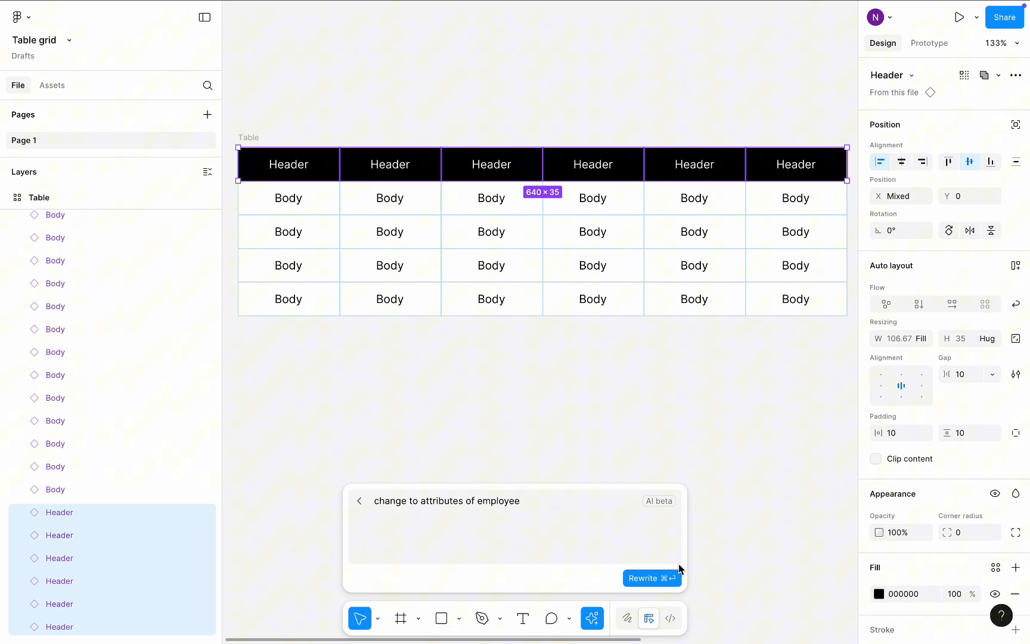
{"action": "left_click", "coordinate": [651, 578]}
{"action": "type", "text": "c"}
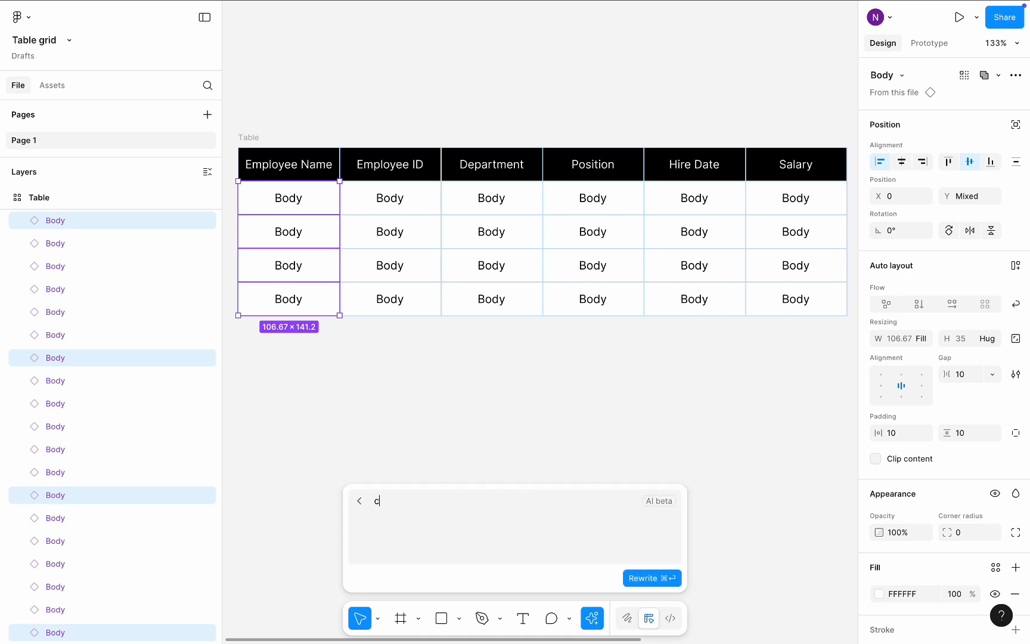
- Run an AI rewrite turning the first column's Body cells into first names
{"action": "type", "text": "hange to first na"}
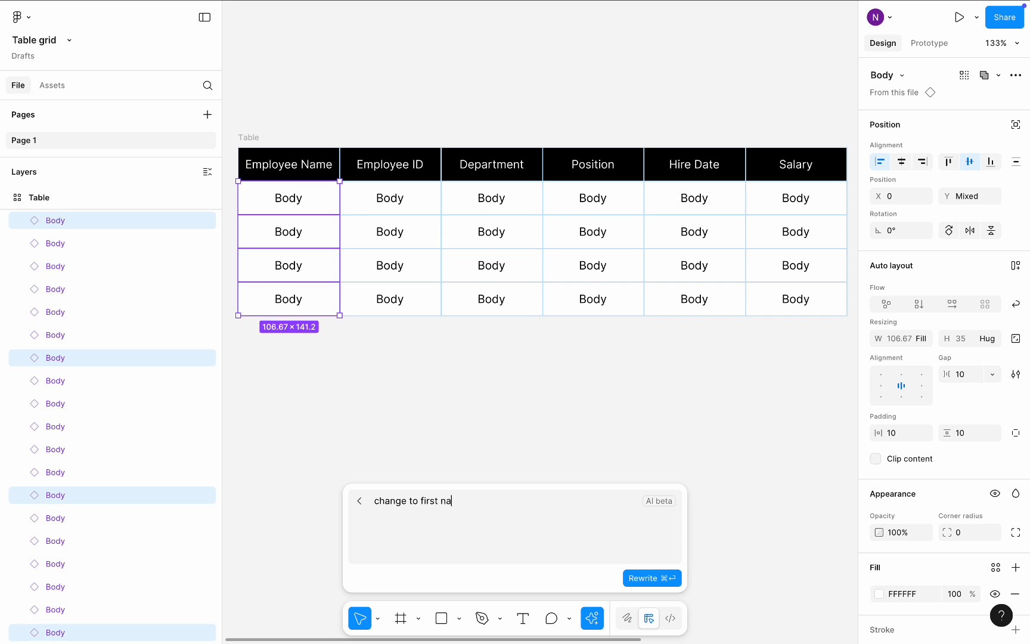
{"action": "left_click", "coordinate": [650, 577]}
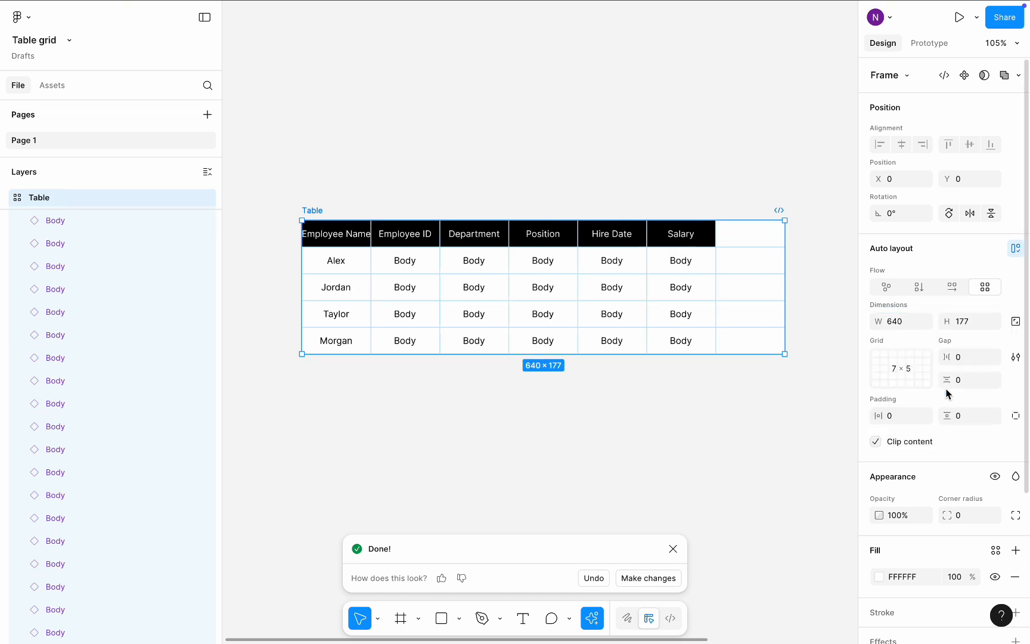
- Accept the AI names, extend the grid to 7×5 with a Salary column, and deselect
{"action": "left_click", "coordinate": [680, 233]}
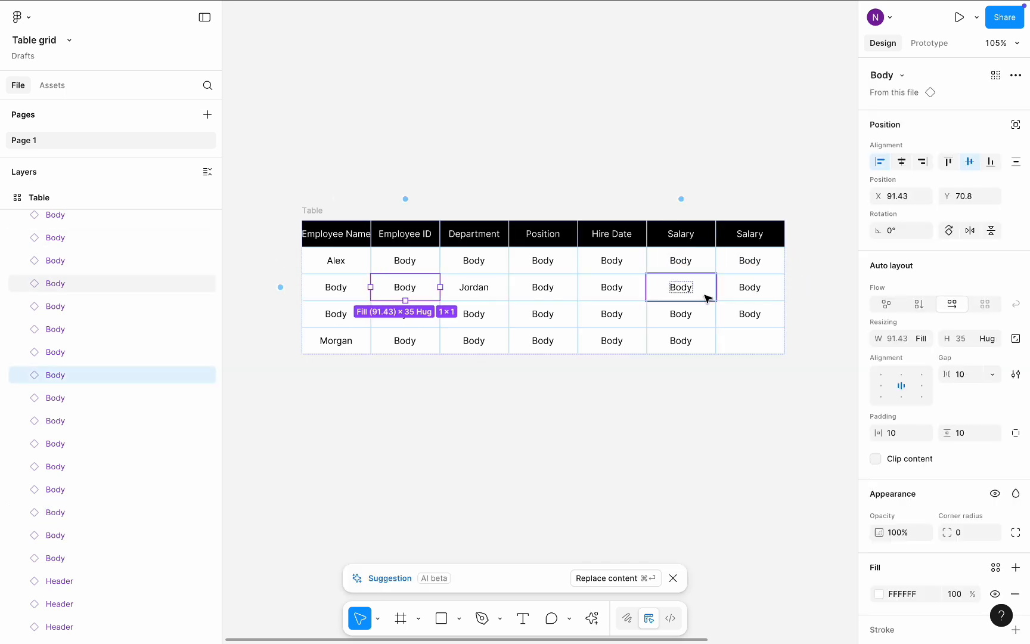
{"action": "left_click", "coordinate": [795, 296]}
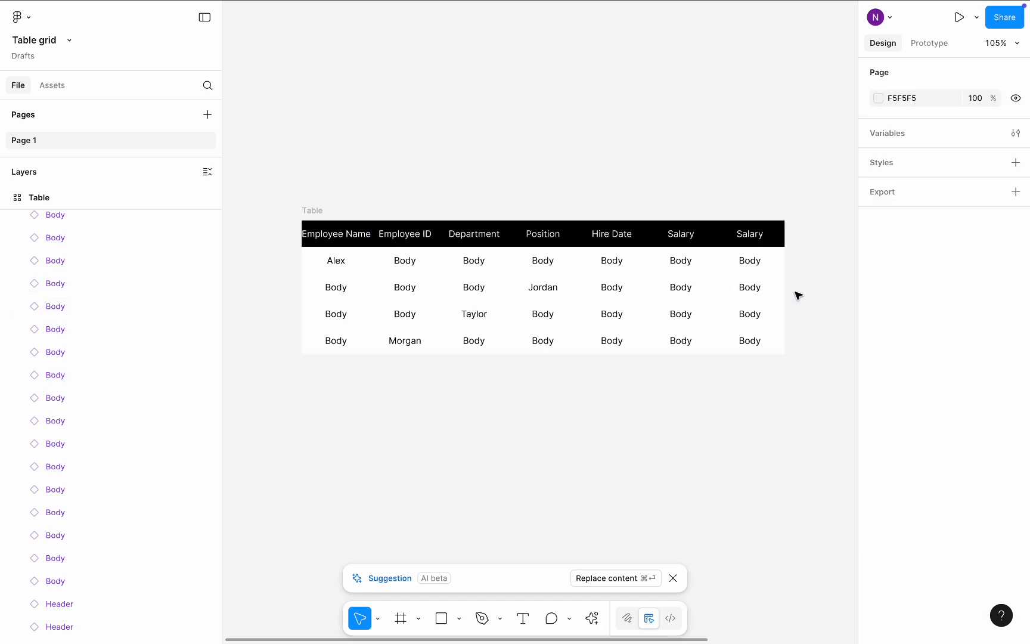
- Widen the Table frame to 796 px so all seven columns fit evenly
{"action": "left_click", "coordinate": [749, 260]}
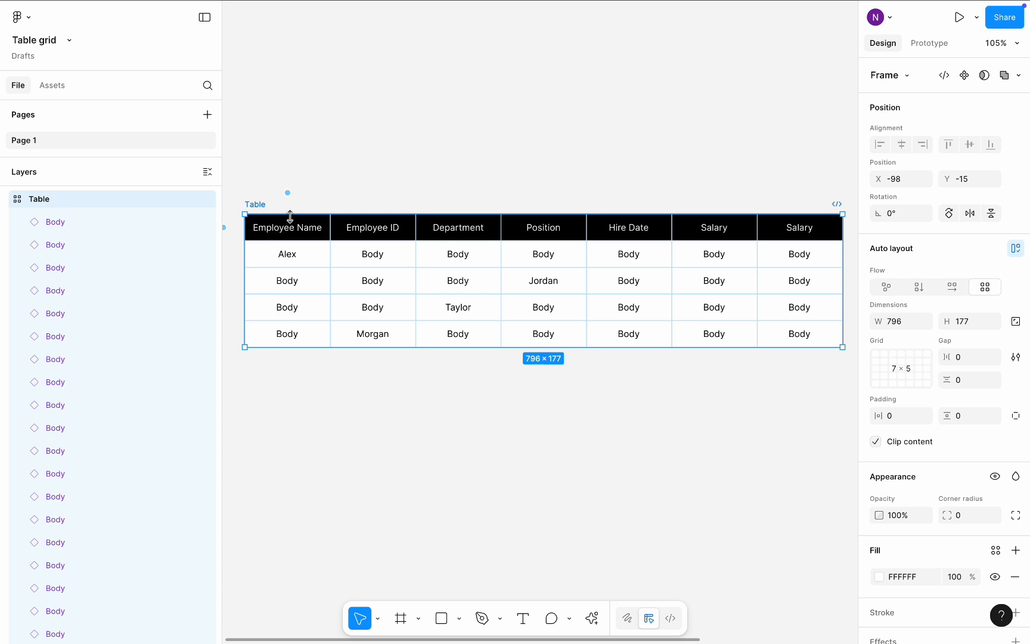
- Give Employee ID and neighbouring columns fixed widths, narrowing the table to 746 px
{"action": "left_click", "coordinate": [286, 227]}
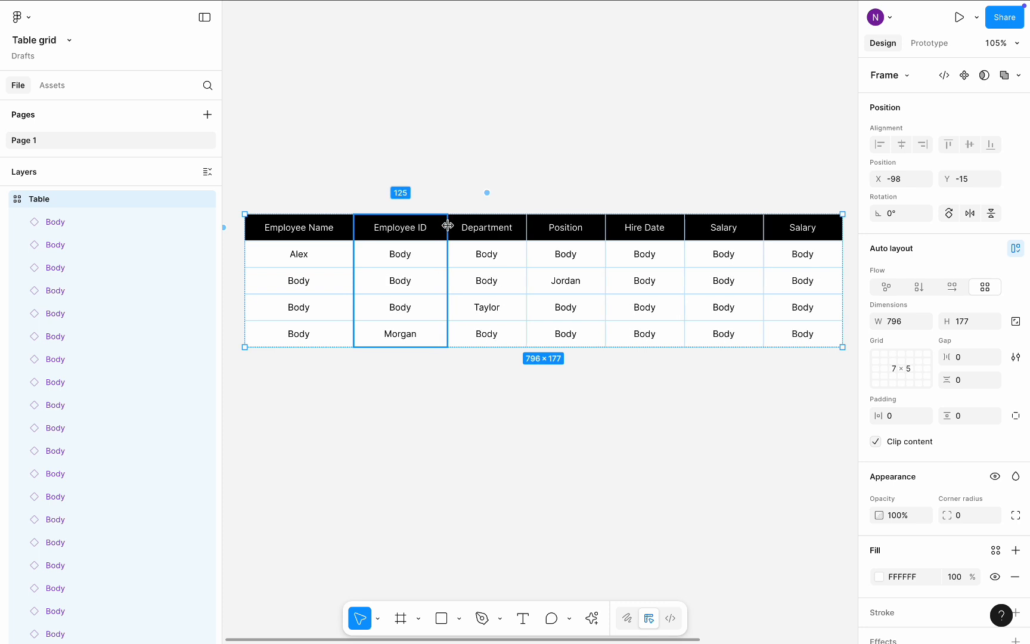
{"action": "mouse_move", "coordinate": [542, 213]}
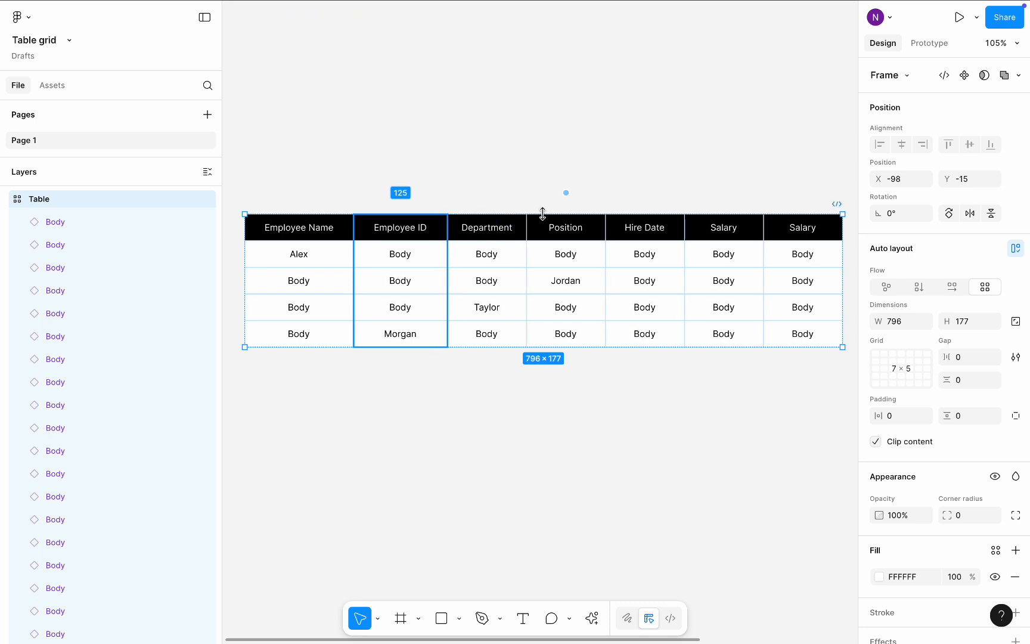
{"action": "left_click", "coordinate": [565, 228]}
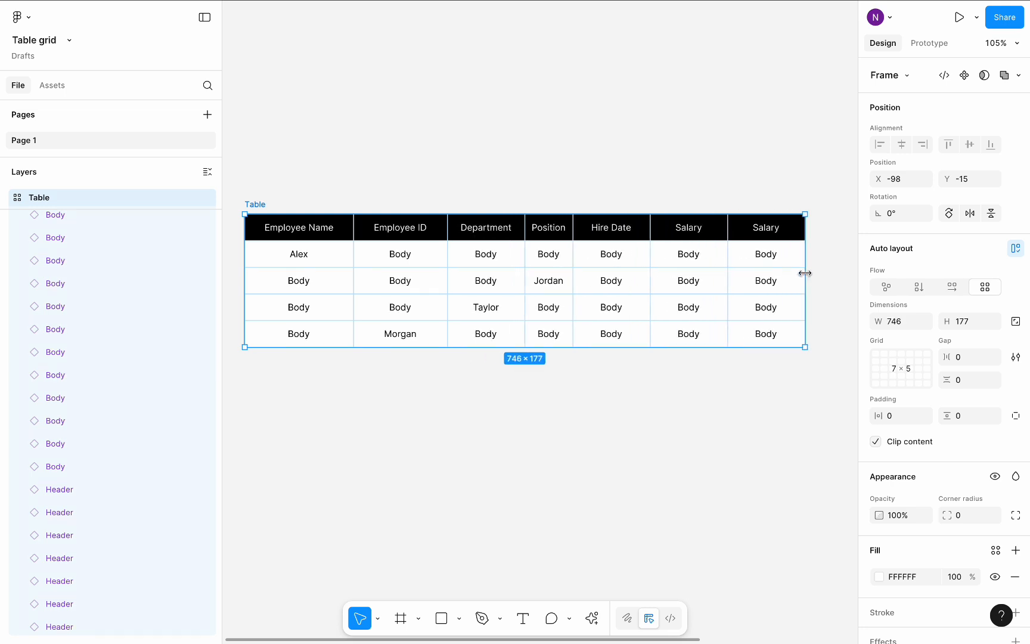
{"action": "mouse_move", "coordinate": [791, 151]}
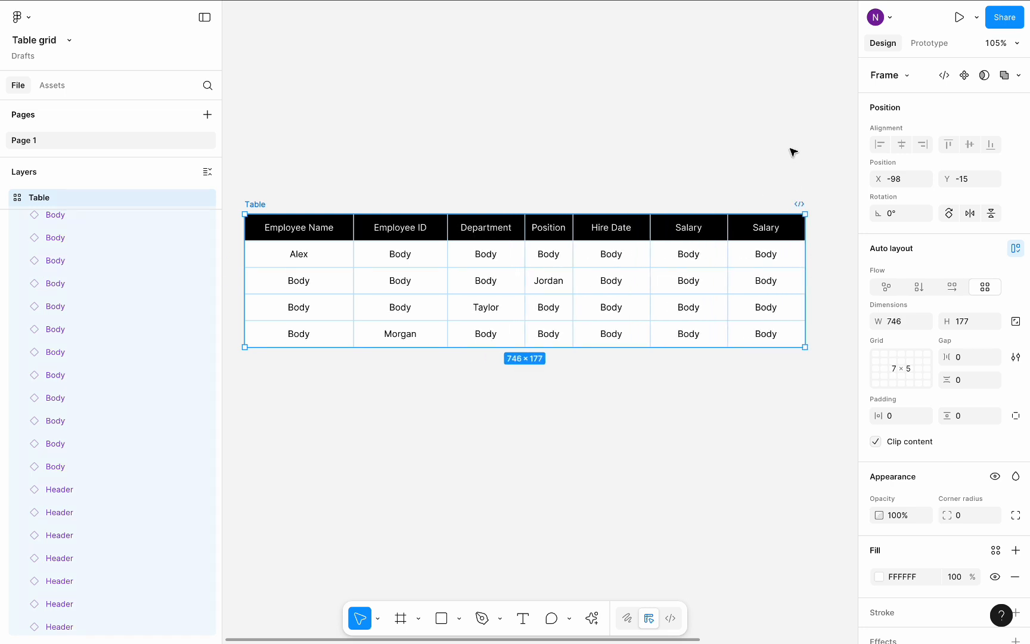